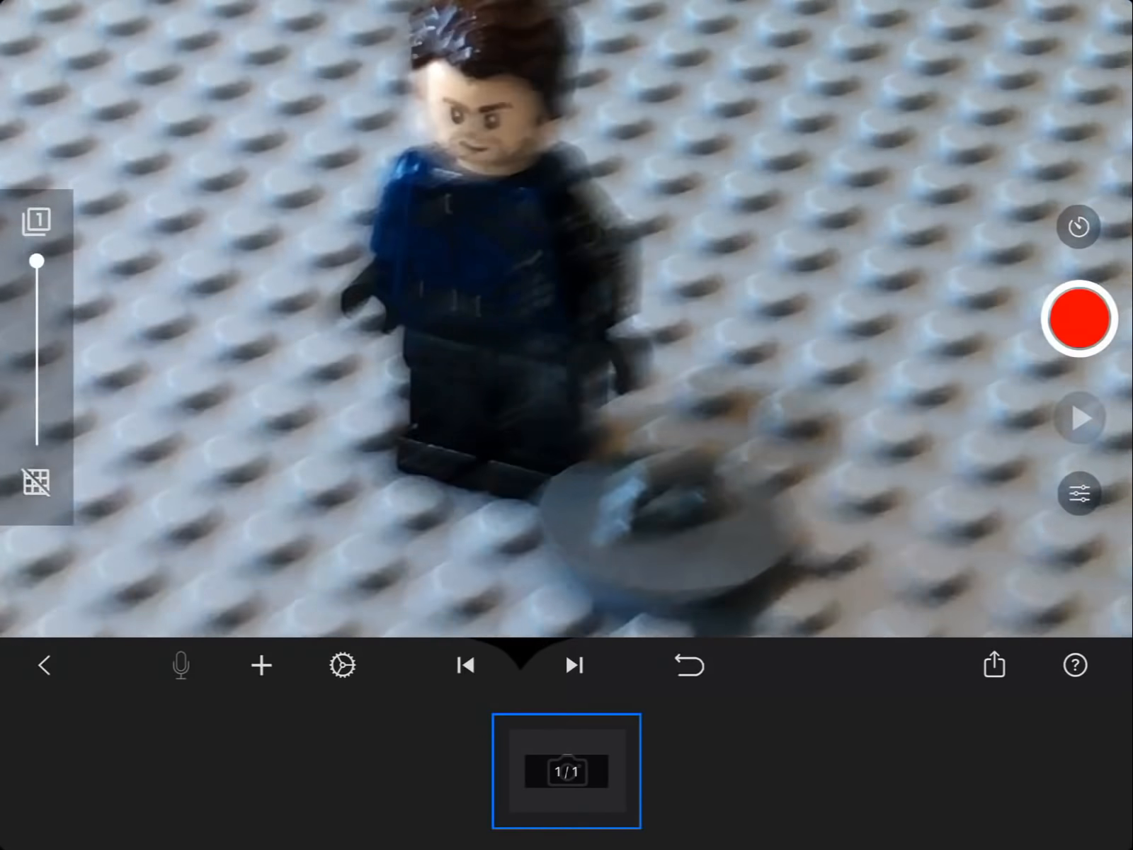
Capture three successive frames of the figure kicking the grey shield upward.
click(1079, 328)
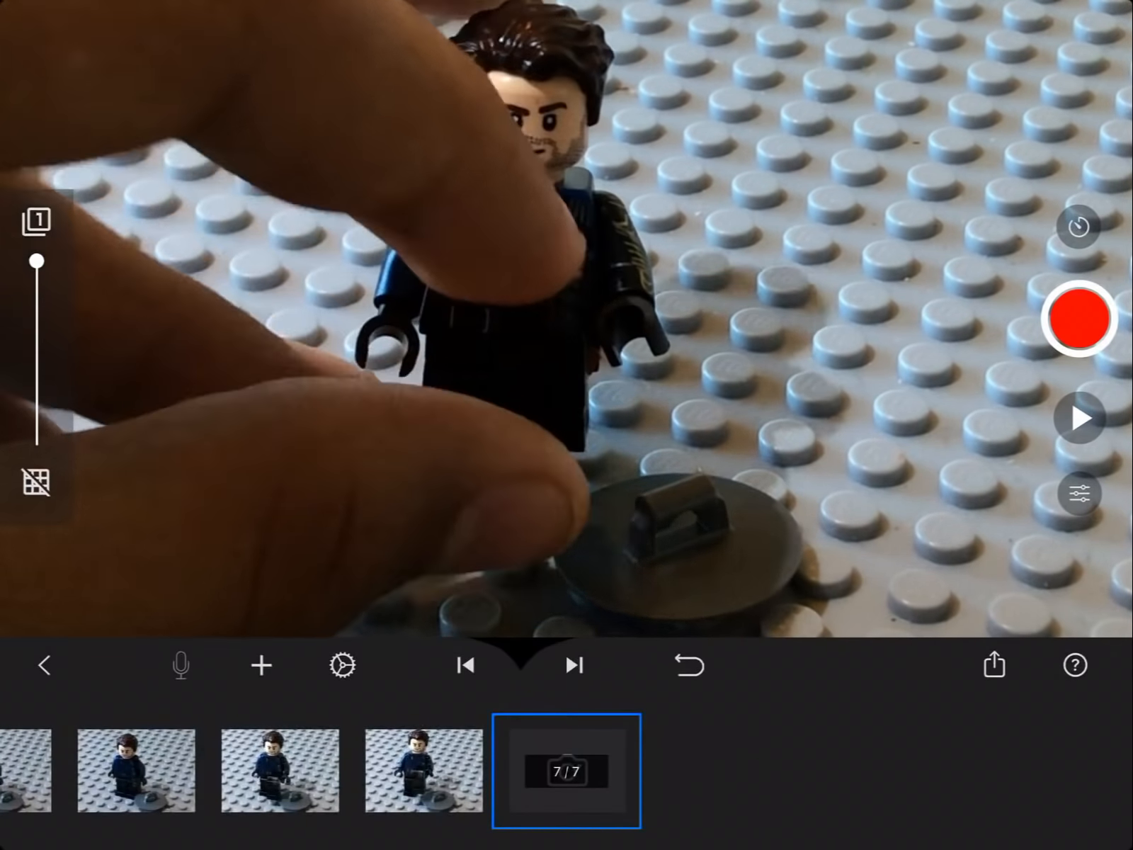
click(1079, 319)
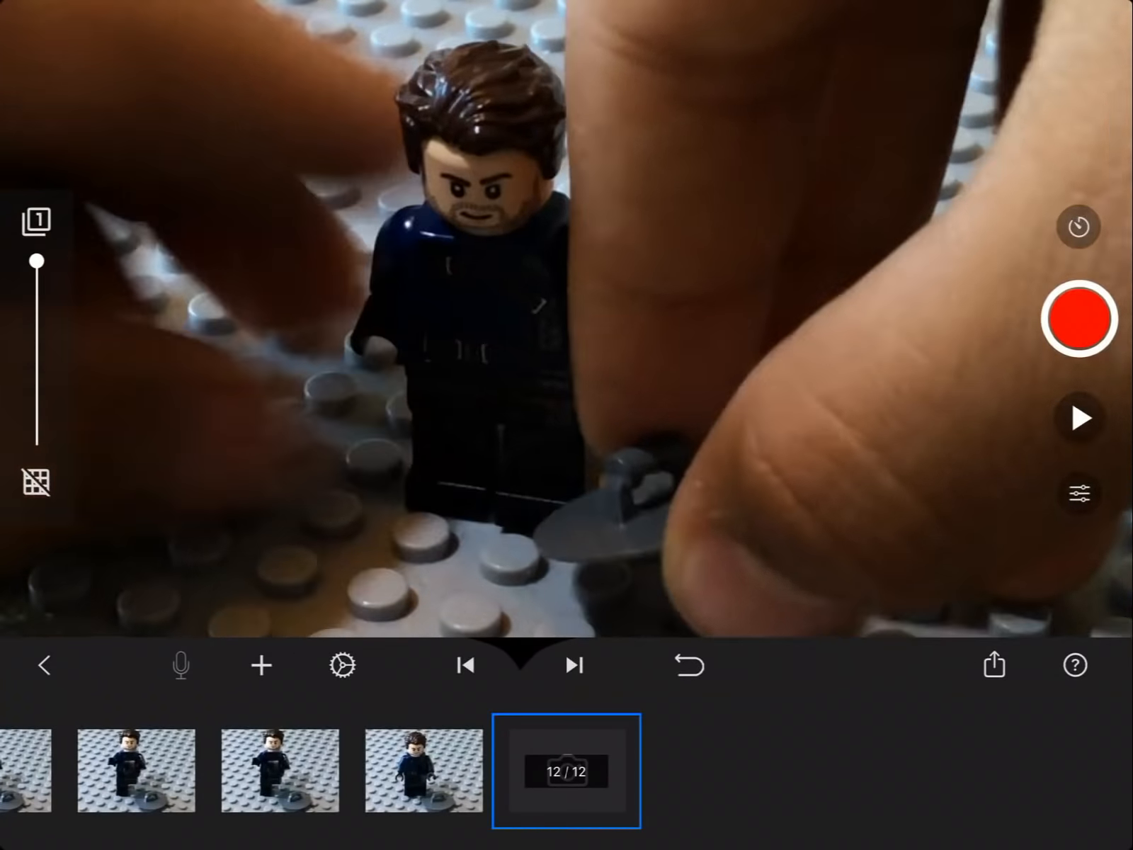
click(1078, 320)
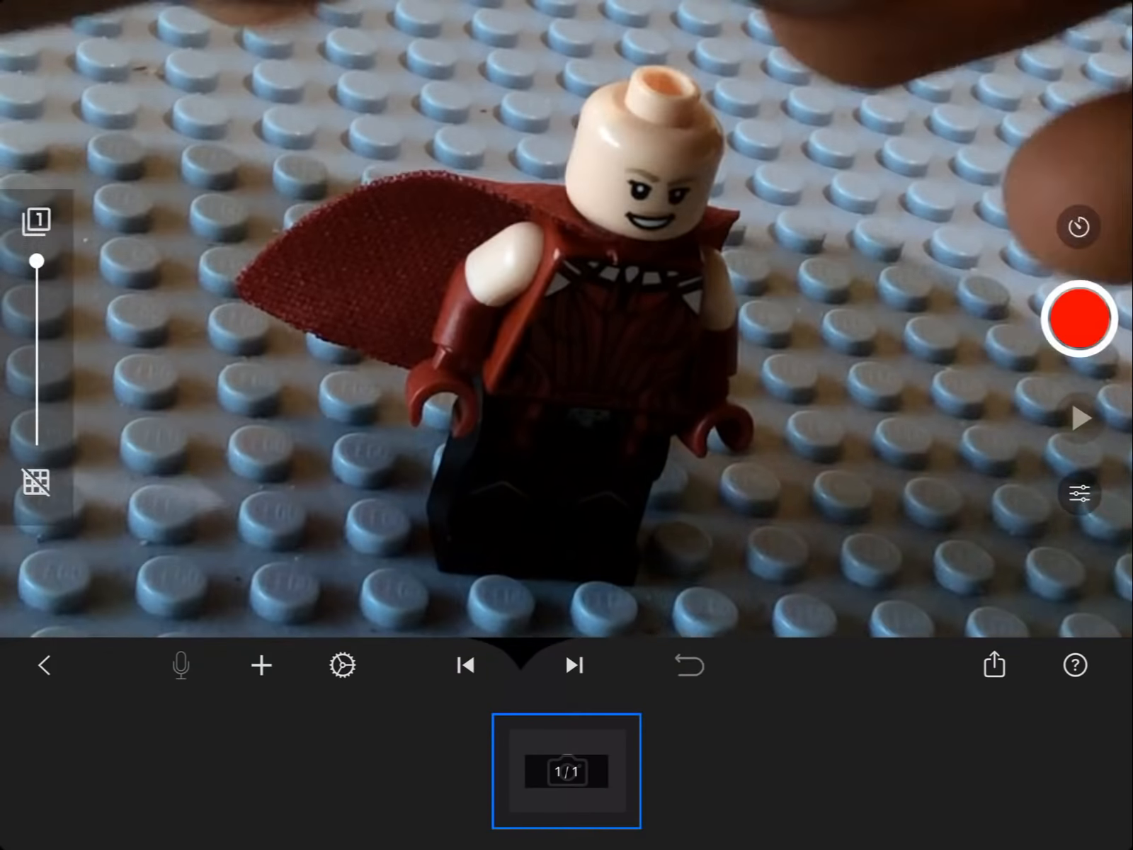
Capture six frames of the caped figure, from hair added to hand fully raised.
click(1079, 329)
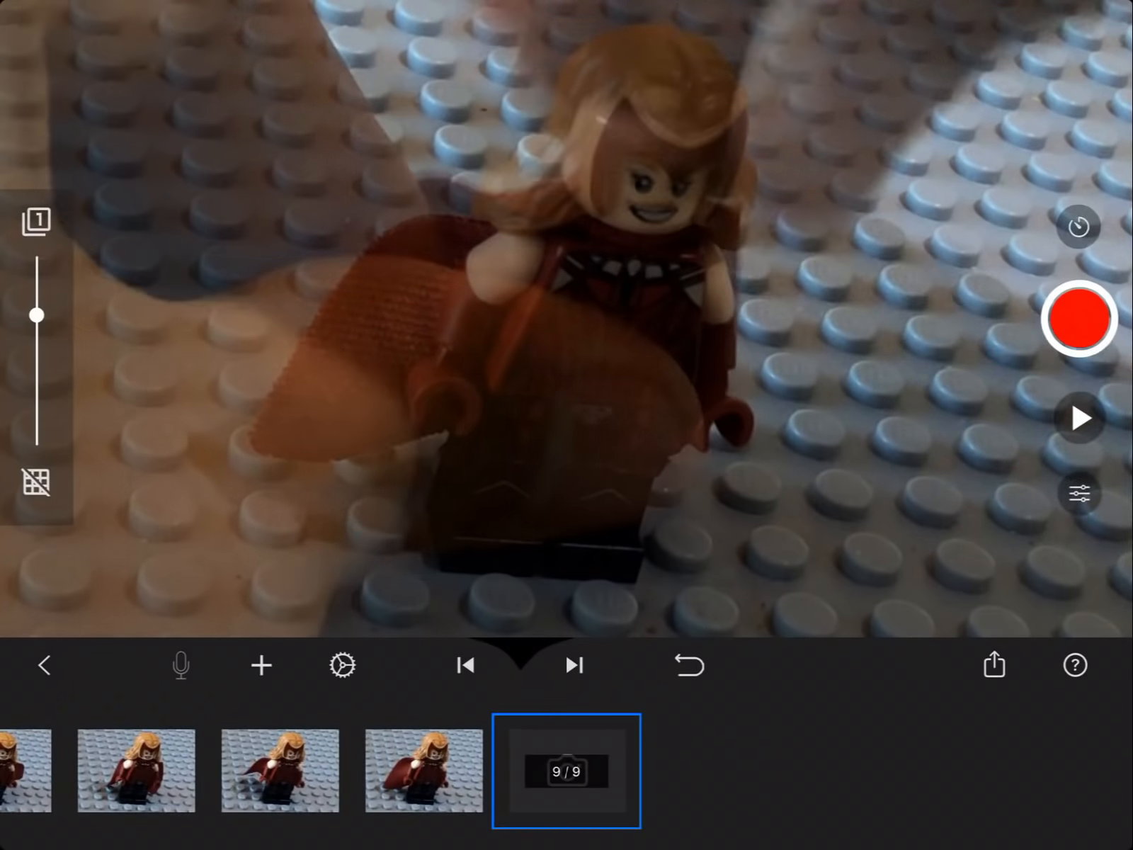
click(1081, 324)
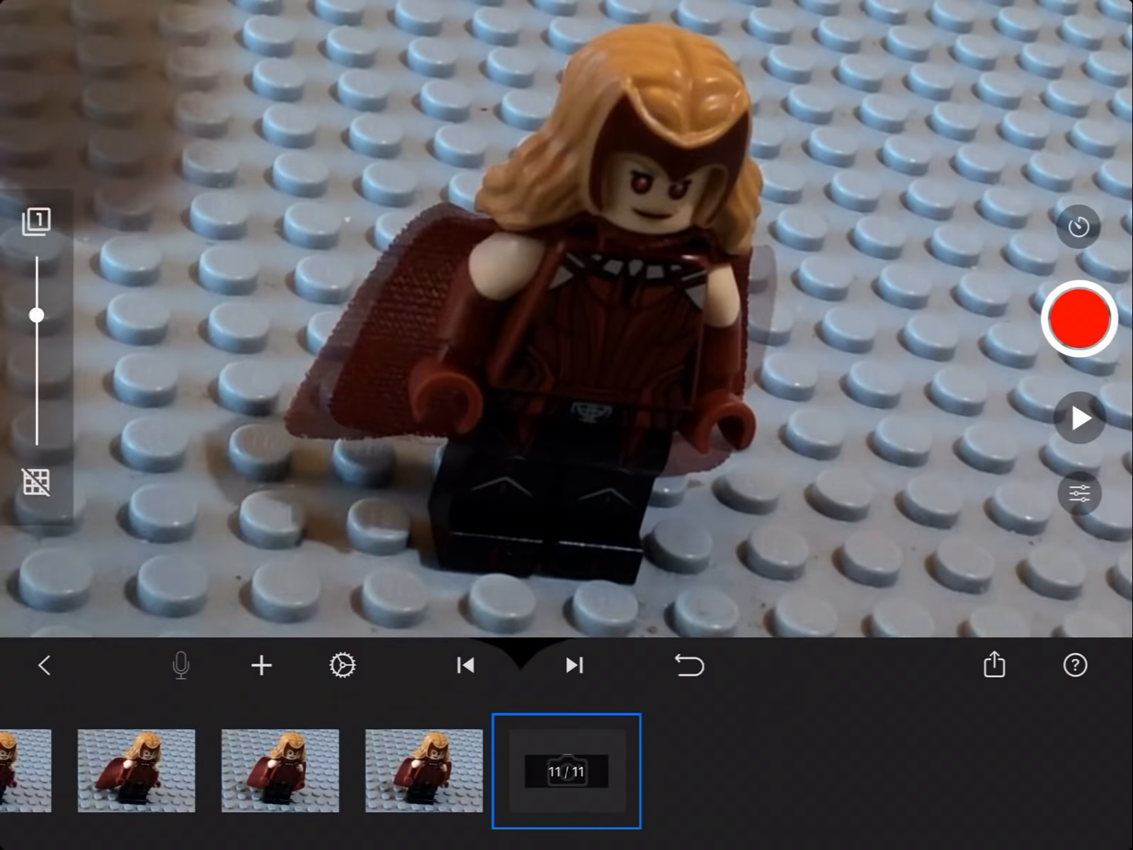
click(1080, 322)
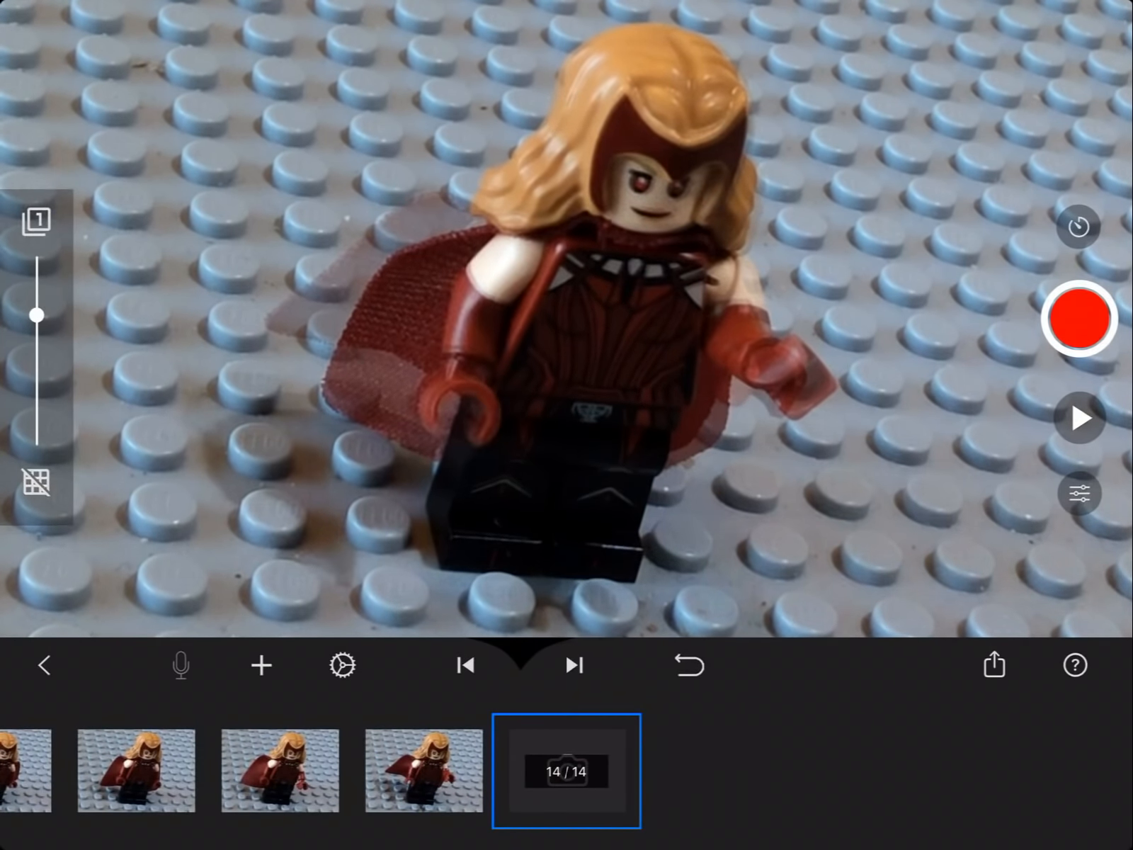
click(1079, 323)
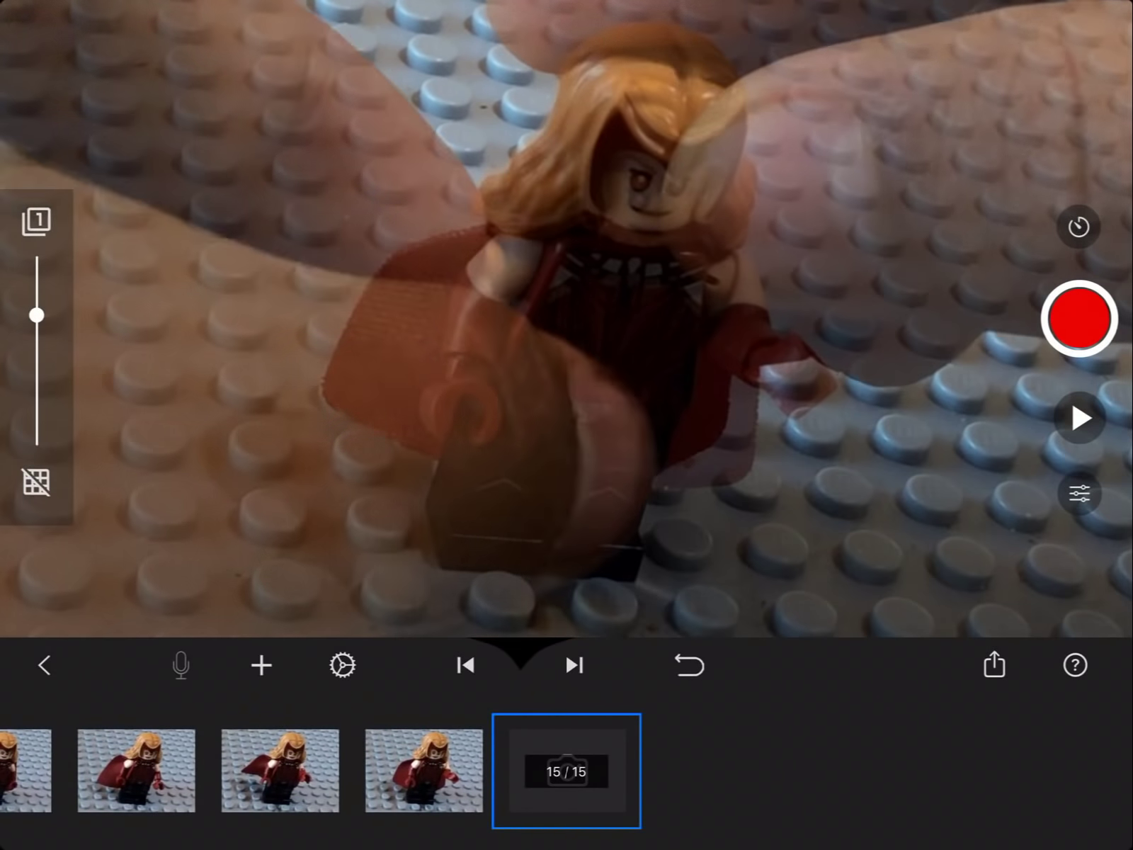
click(1079, 320)
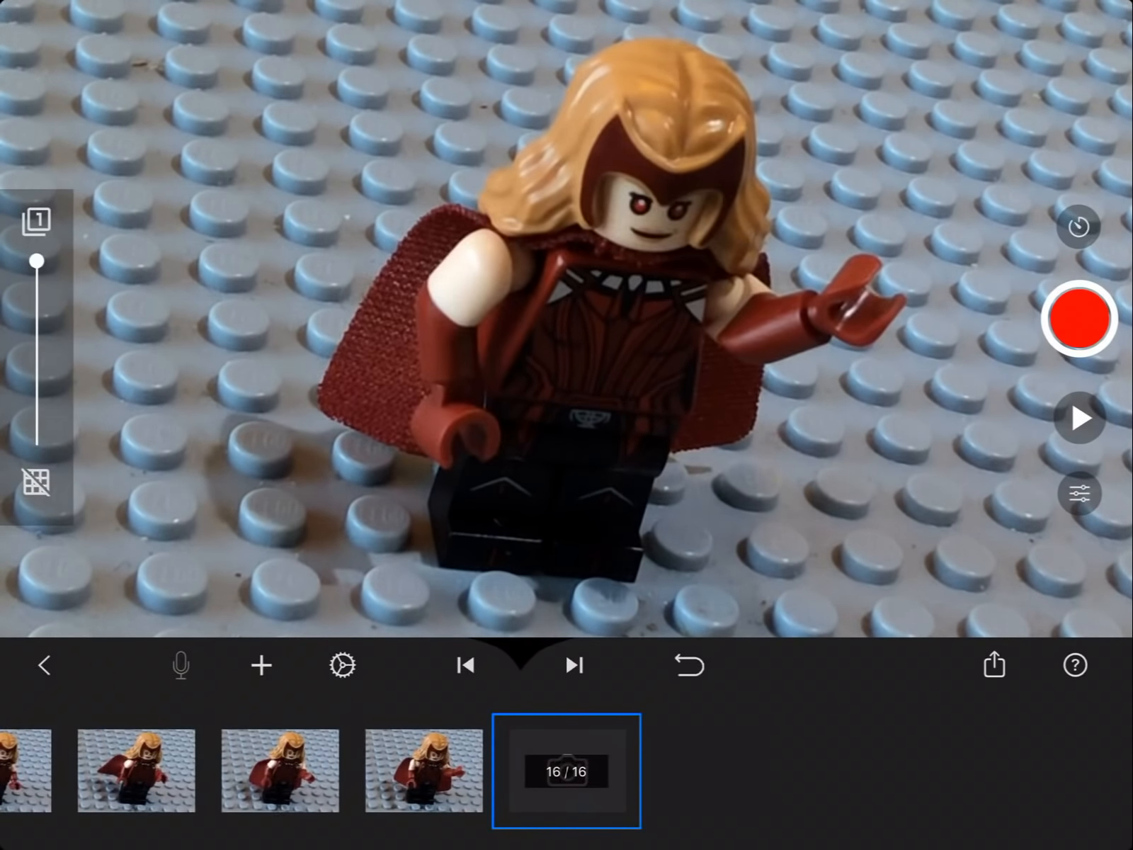
click(1079, 320)
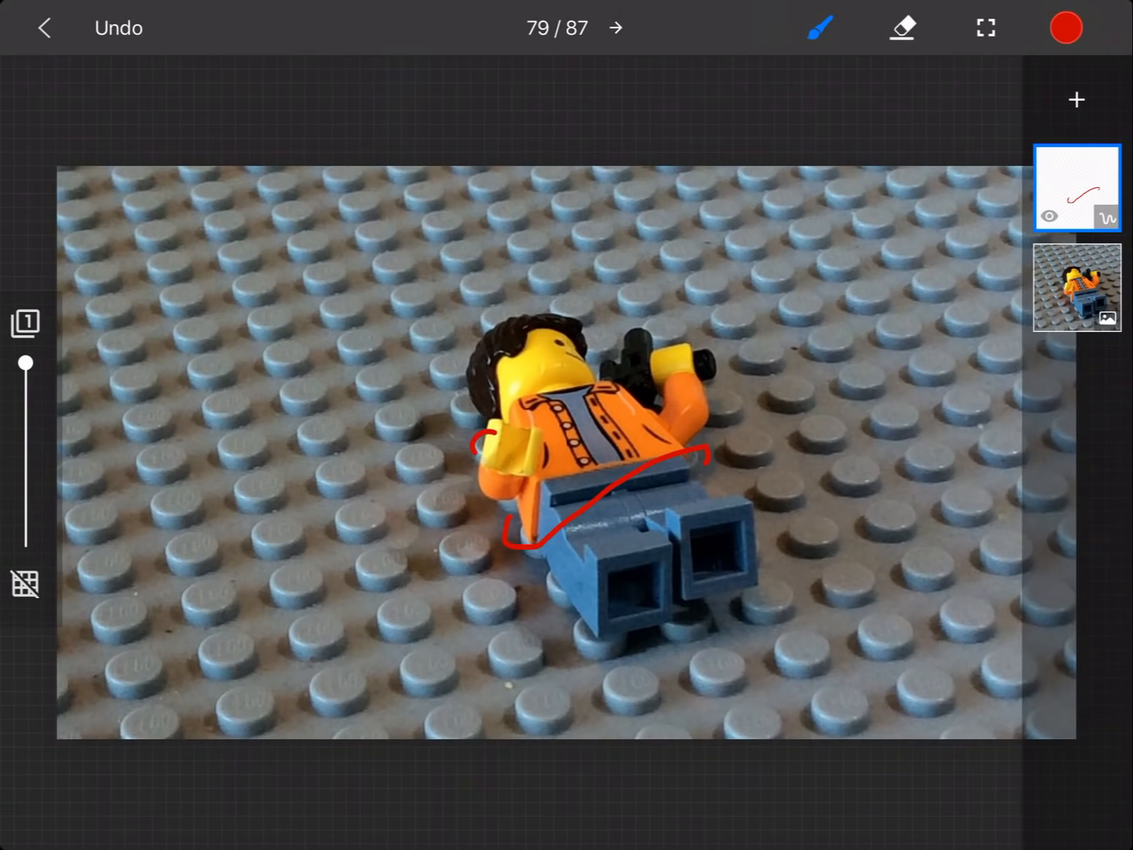
Advance from frame 79 to frame 80 to continue the red magic sketch.
click(618, 28)
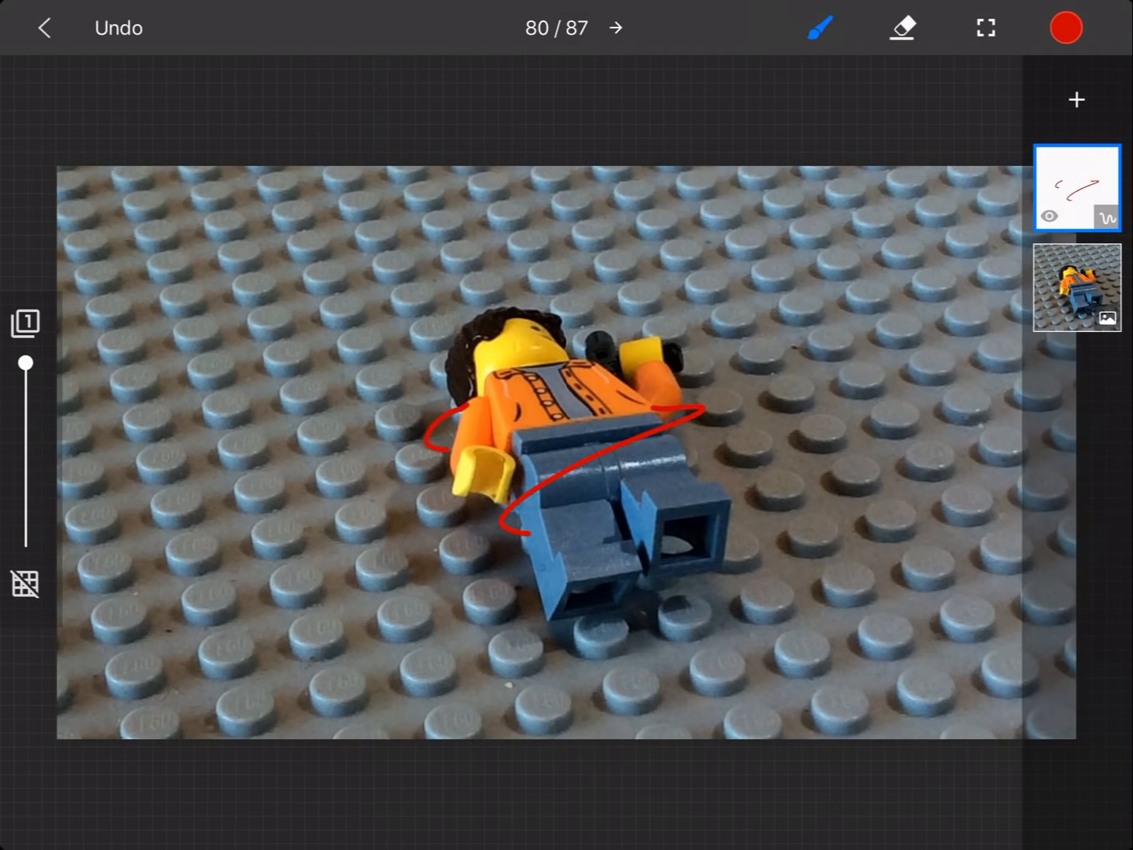